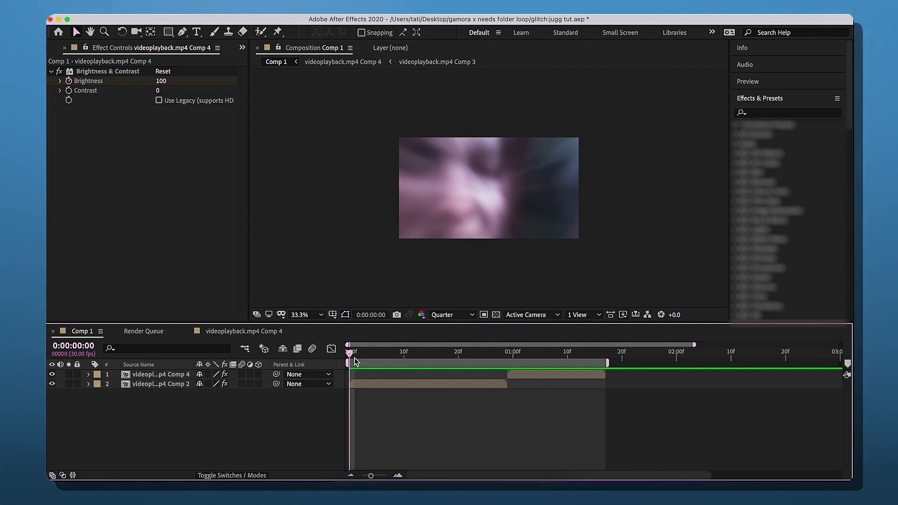
{"action": "mouse_move", "coordinate": [586, 287]}
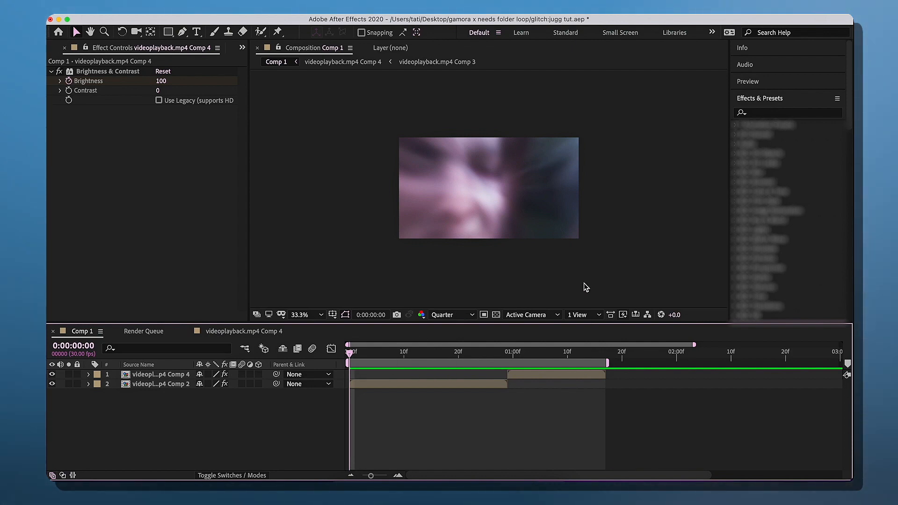
- Apply Motion Tile and S_BlurMoCurves to the lower Comp 2 clip with Z Dist 0.200
{"action": "left_click", "coordinate": [430, 352]}
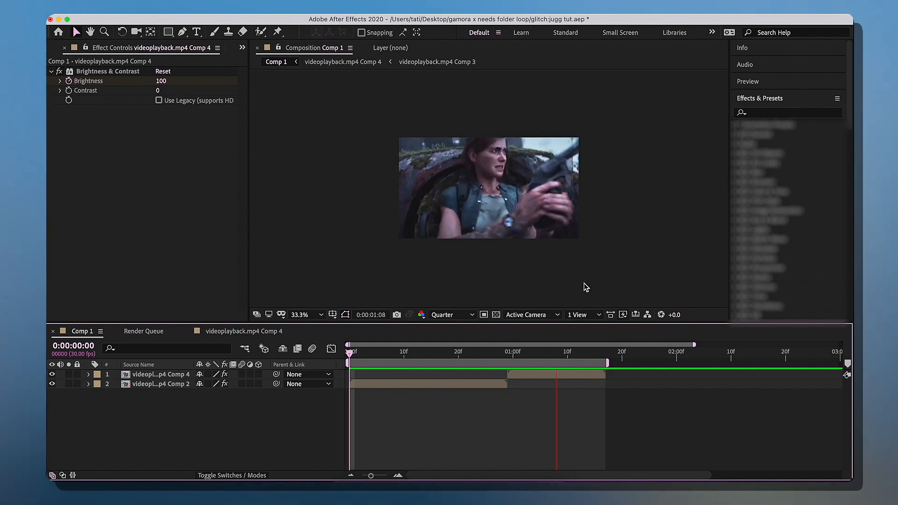
{"action": "left_click", "coordinate": [160, 383]}
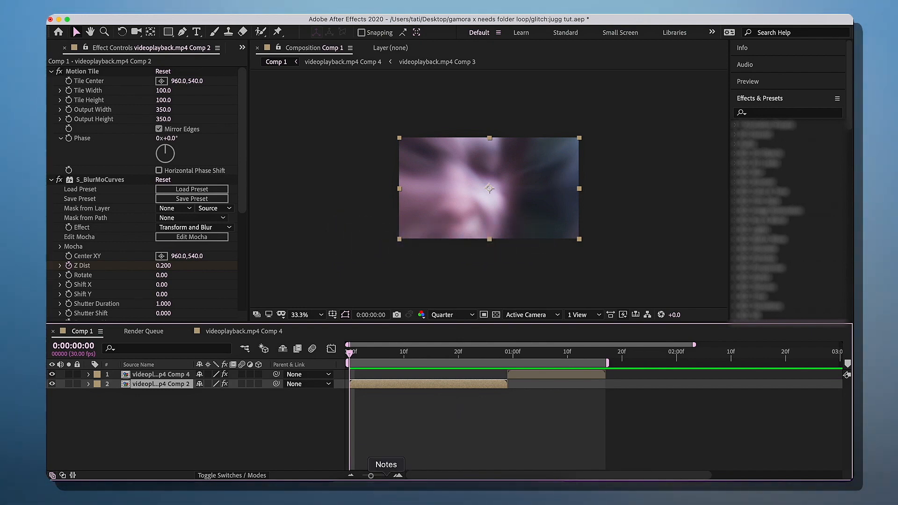
{"action": "mouse_move", "coordinate": [292, 474]}
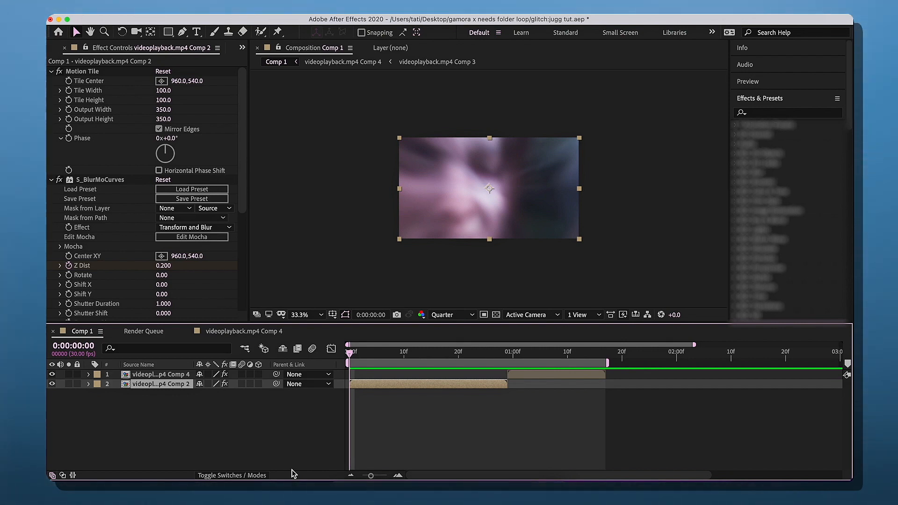
- Keyframe Shift Y on the lower clip, jittering through -65, 17, -8 and 2 every few frames
{"action": "scroll", "scroll_direction": "down", "scroll_amount": 3}
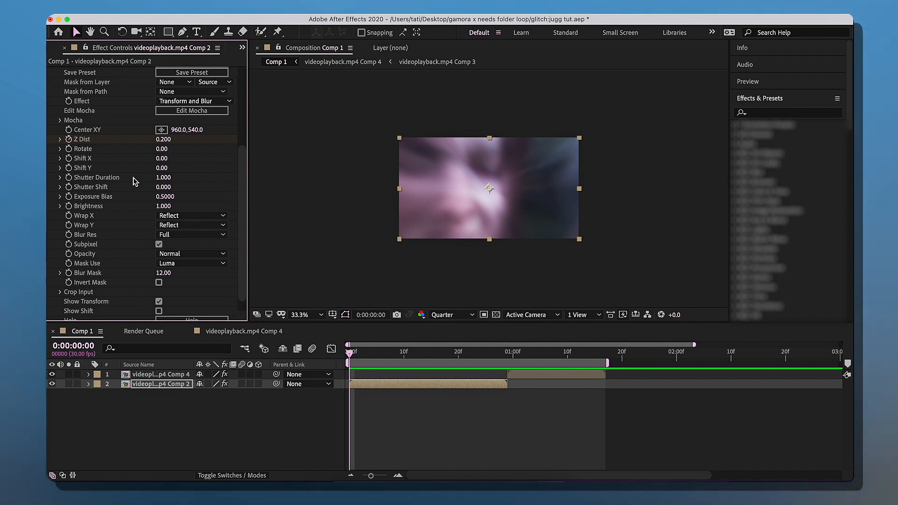
{"action": "mouse_move", "coordinate": [70, 172]}
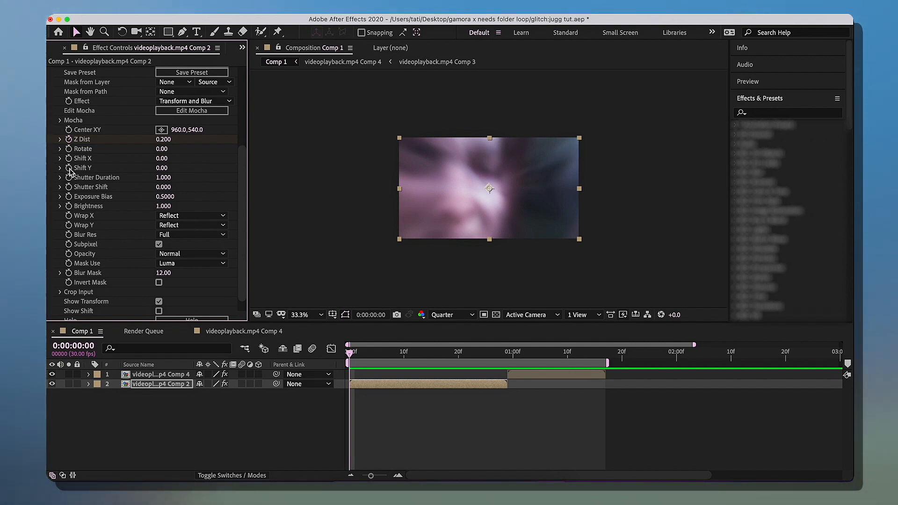
{"action": "left_click", "coordinate": [162, 168]}
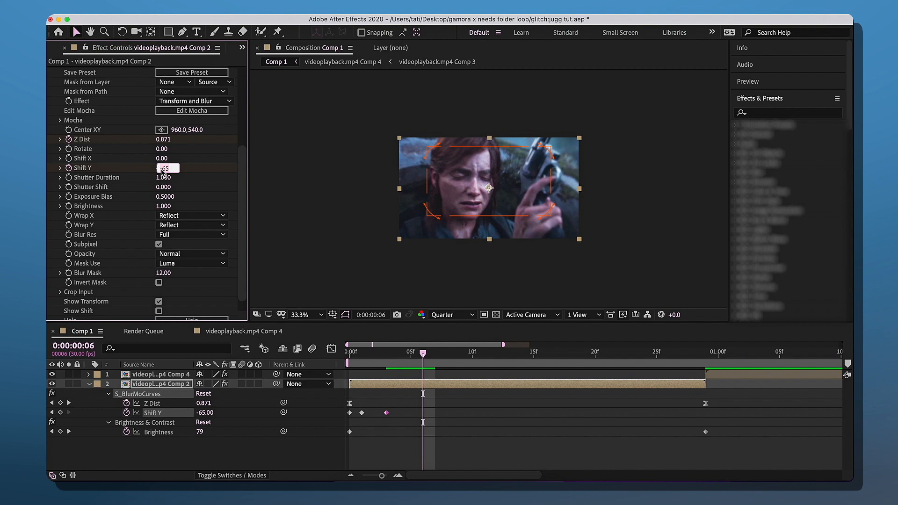
{"action": "type", "text": "17.00"}
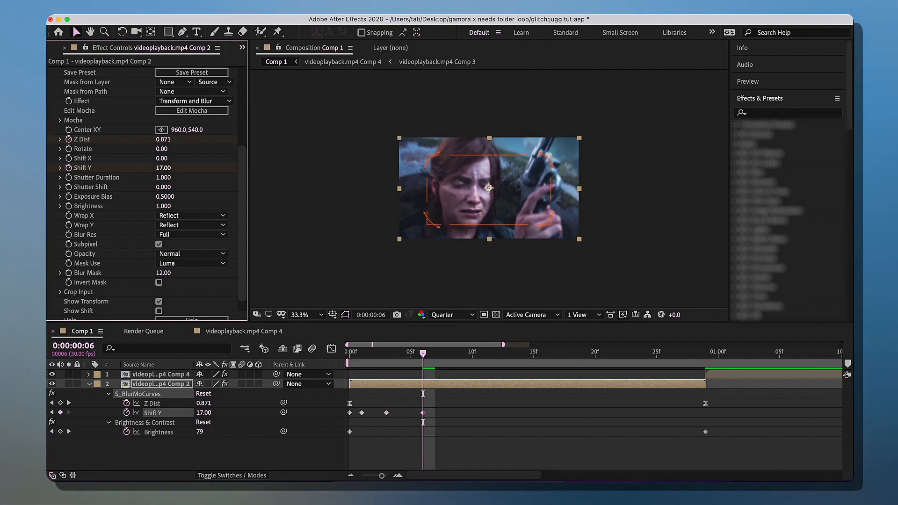
{"action": "left_click", "coordinate": [471, 351]}
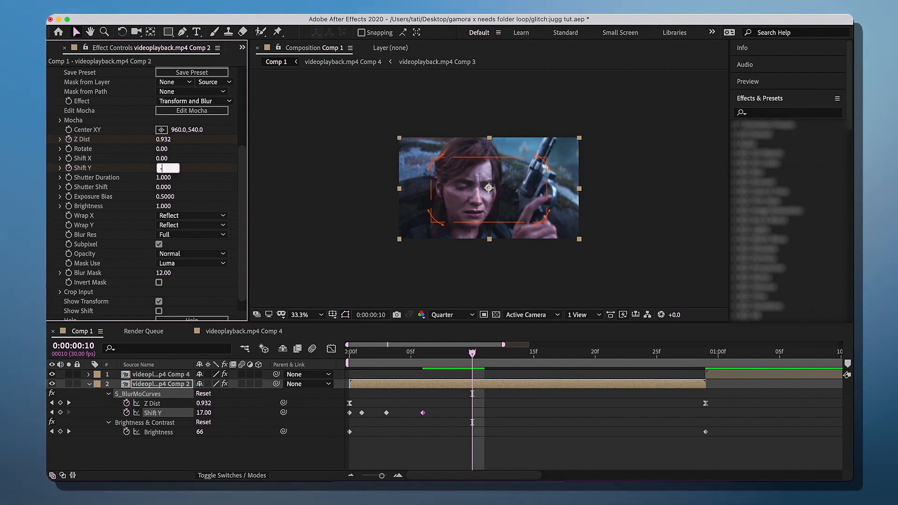
{"action": "type", "text": "-8.00"}
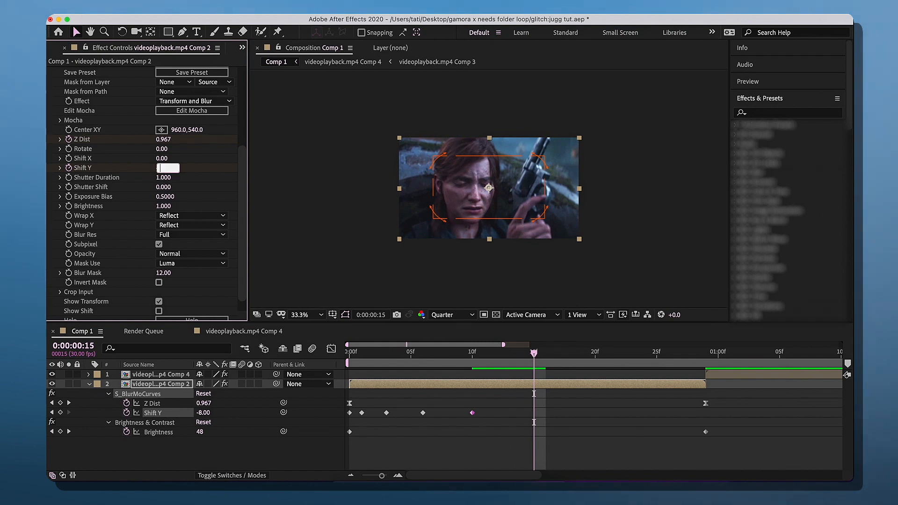
{"action": "type", "text": "2.00"}
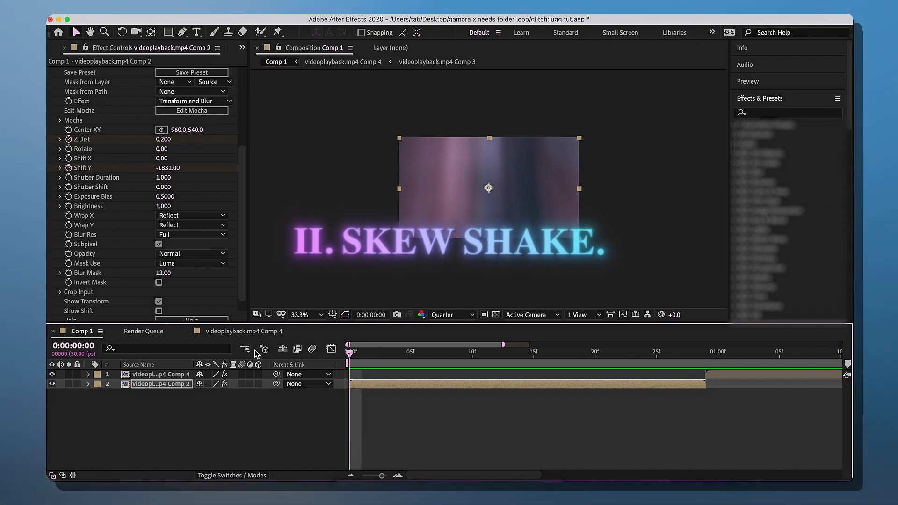
- Add a Transform effect with Skew 40 keyframed at the start and the clip's end, both keys selected
{"action": "left_click", "coordinate": [788, 112]}
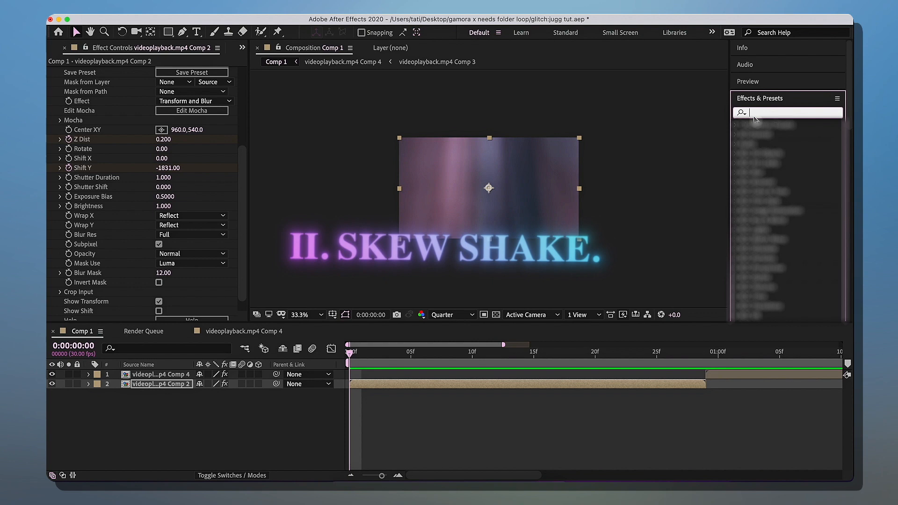
{"action": "type", "text": "transform"}
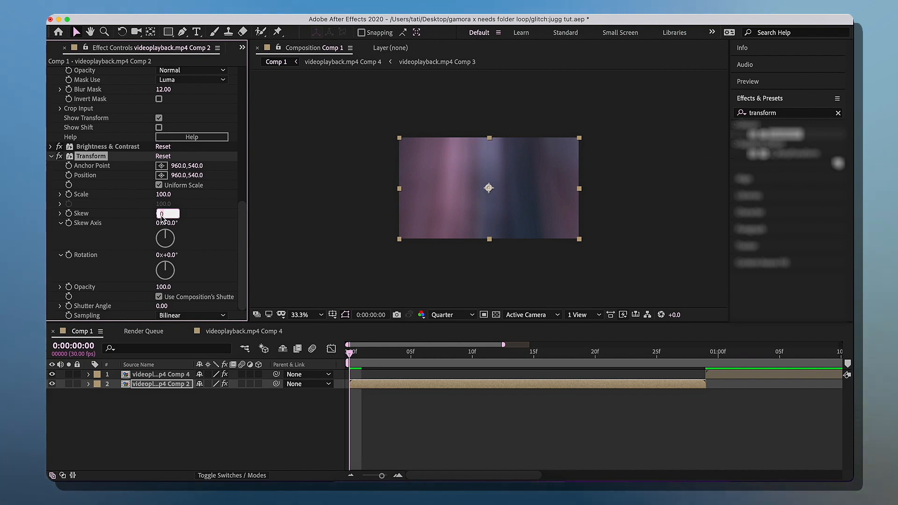
{"action": "type", "text": "40.0"}
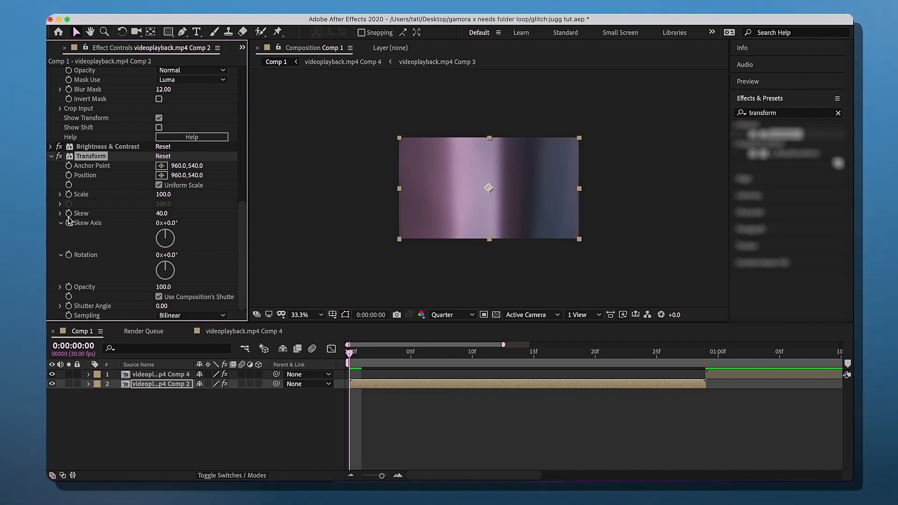
{"action": "left_click", "coordinate": [88, 383]}
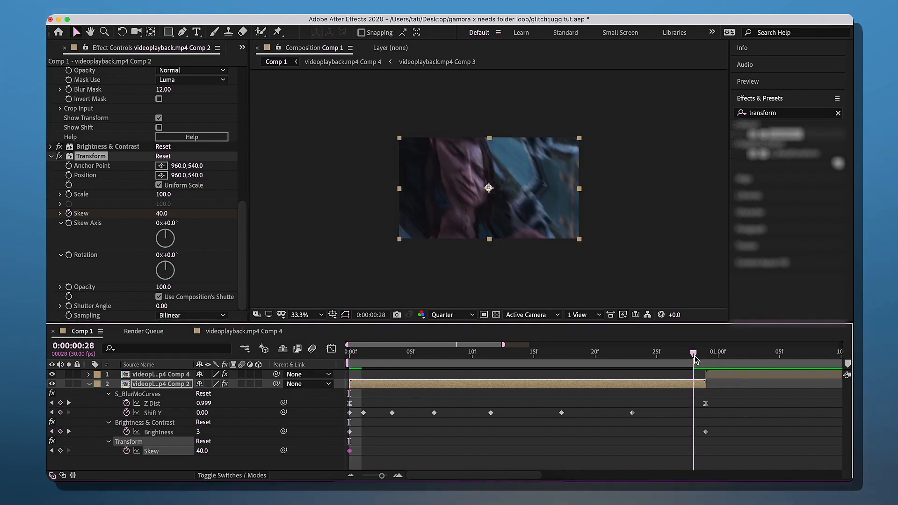
{"action": "left_click", "coordinate": [710, 350]}
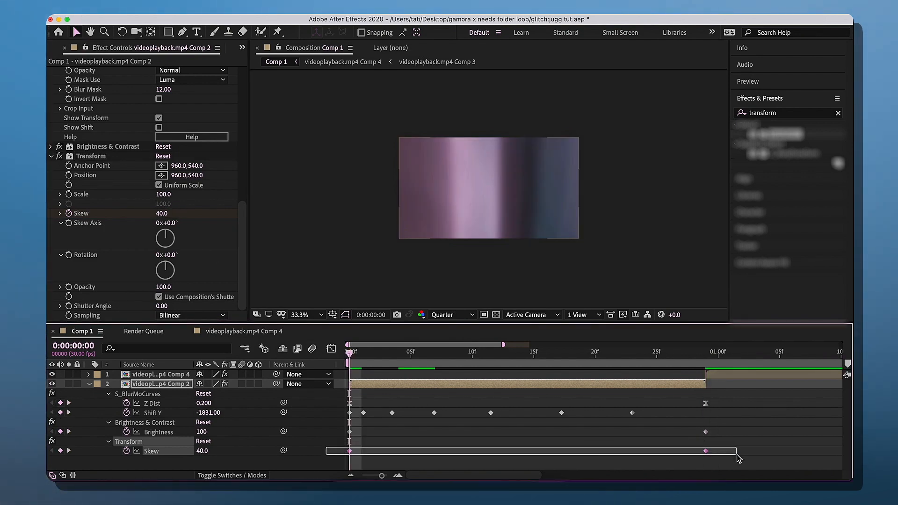
{"action": "left_click", "coordinate": [91, 157]}
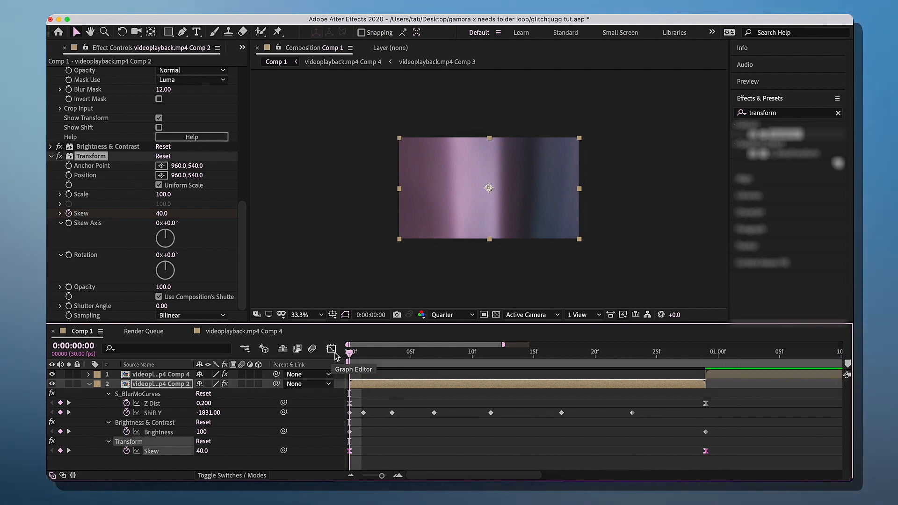
- Shape the Skew graph into a steep ease down from 40
{"action": "left_click", "coordinate": [331, 348]}
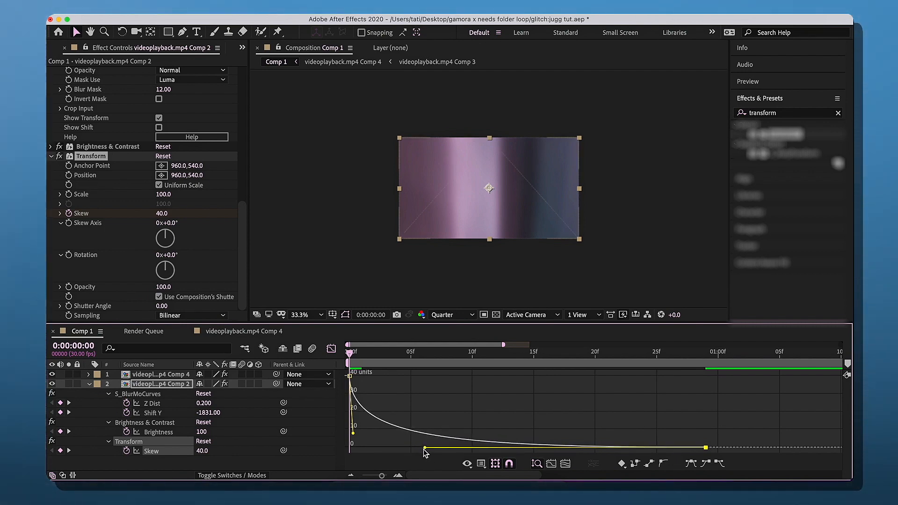
{"action": "left_click", "coordinate": [332, 347]}
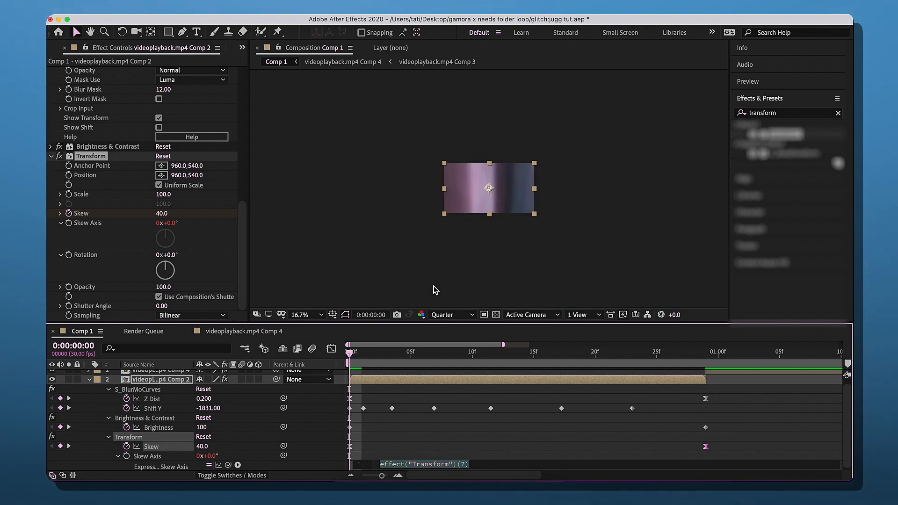
- Bring up the Layer > New list to add a layer to the composition
{"action": "left_click", "coordinate": [299, 315]}
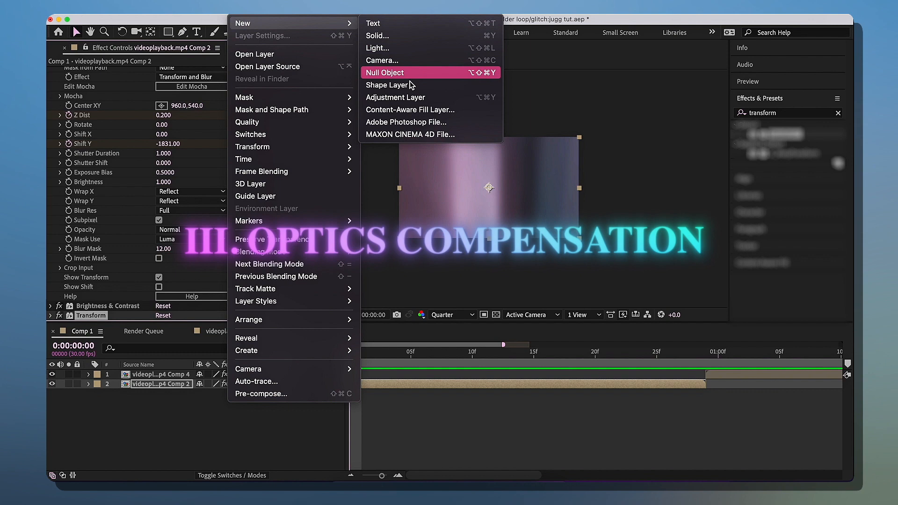
- Add an adjustment layer with Optics Compensation, reverse lens distortion on, above the lower clip
{"action": "left_click", "coordinate": [396, 97]}
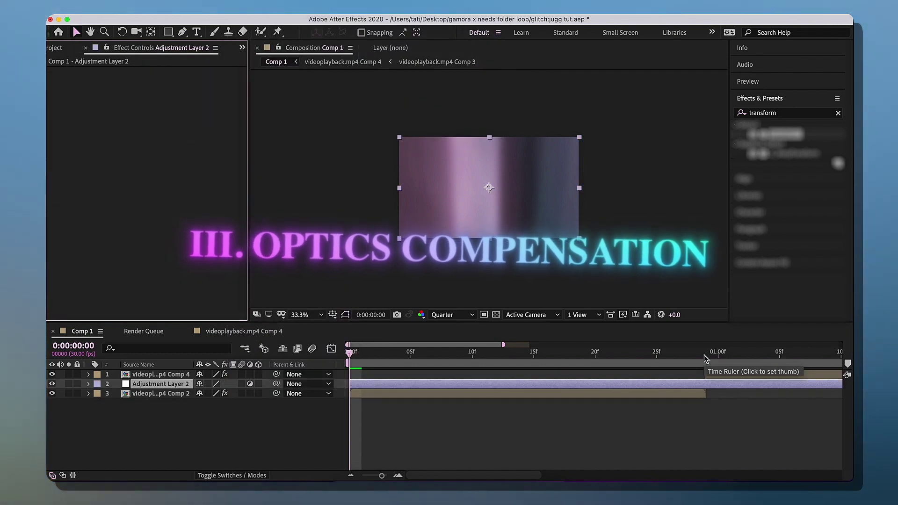
{"action": "left_click", "coordinate": [706, 354]}
{"action": "type", "text": "optic"}
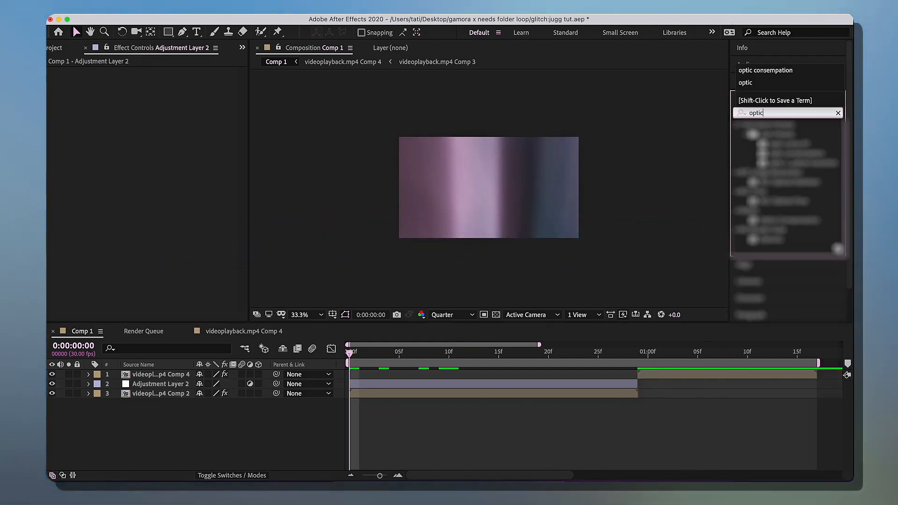
{"action": "type", "text": "s"}
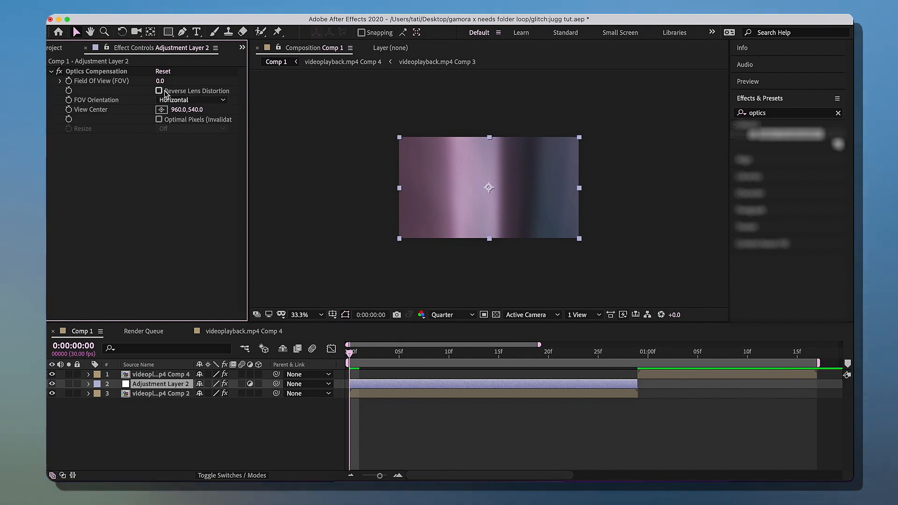
{"action": "left_click", "coordinate": [159, 91]}
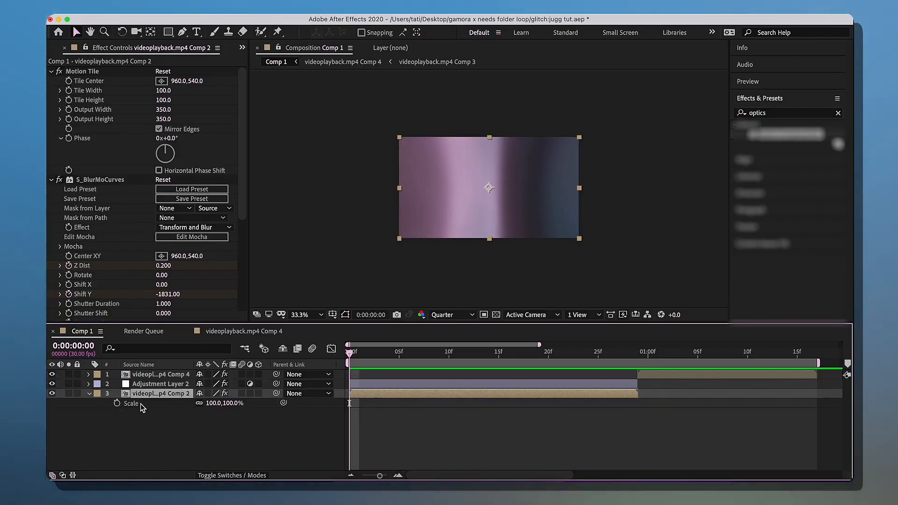
- Keyframe the lower clip's Scale from 100% at the start to 110% at frame 29
{"action": "left_click", "coordinate": [117, 402]}
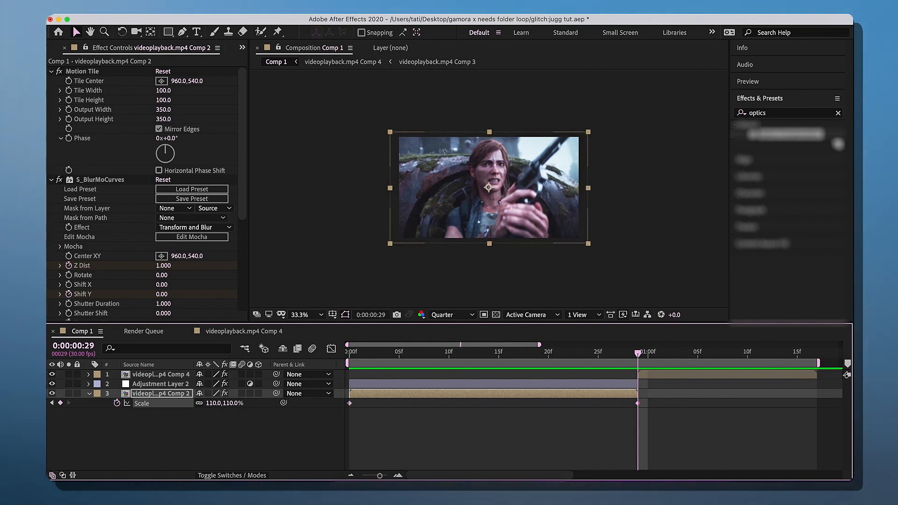
{"action": "left_click", "coordinate": [348, 352]}
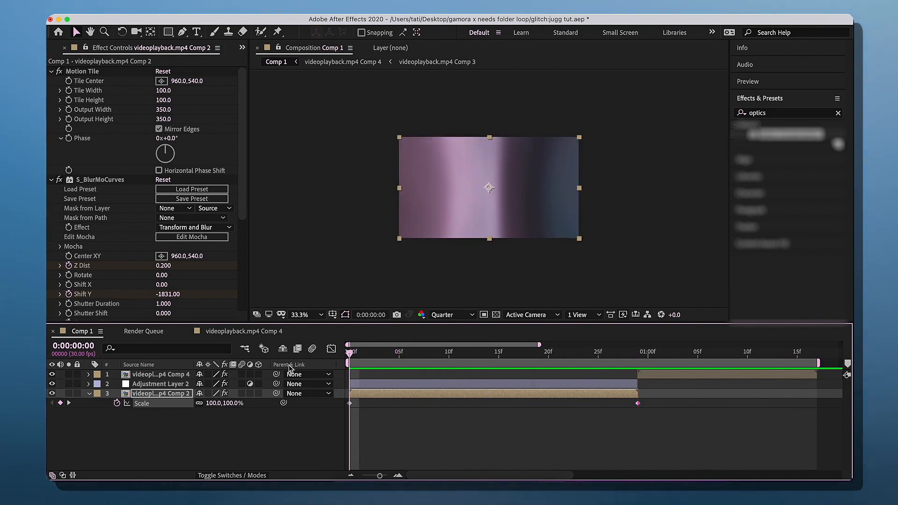
- Lay down the upper clip's Shift X keyframes starting at -1000 and adjust their keyframe options
{"action": "left_click", "coordinate": [688, 351]}
{"action": "type", "text": "slide shak"}
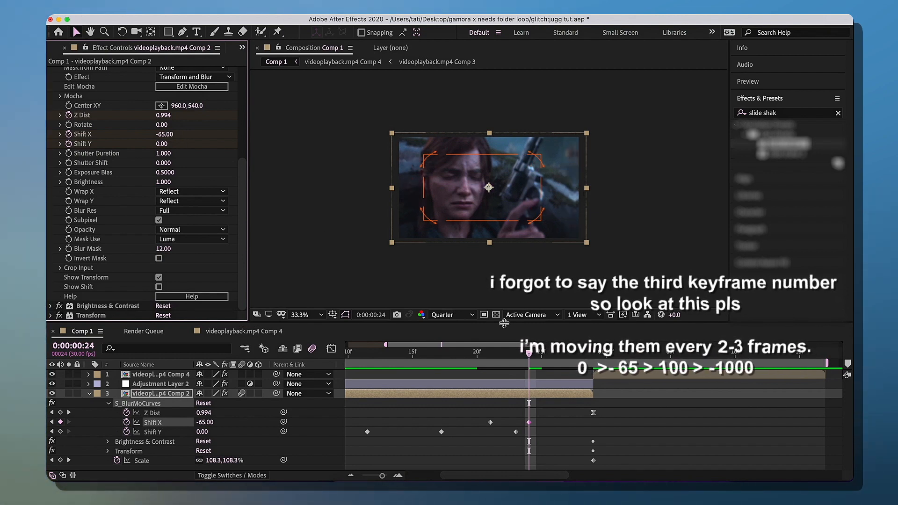
{"action": "left_click", "coordinate": [567, 356]}
{"action": "type", "text": "-1000"}
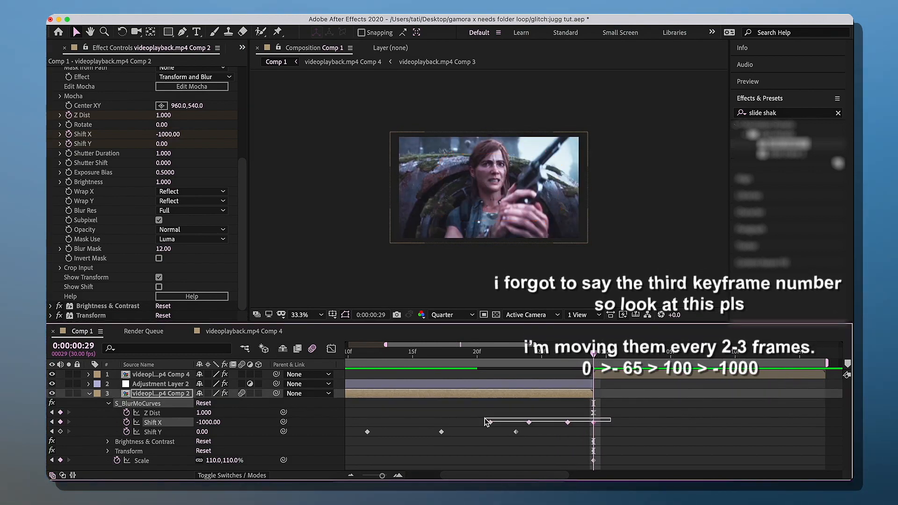
{"action": "right_click", "coordinate": [514, 431]}
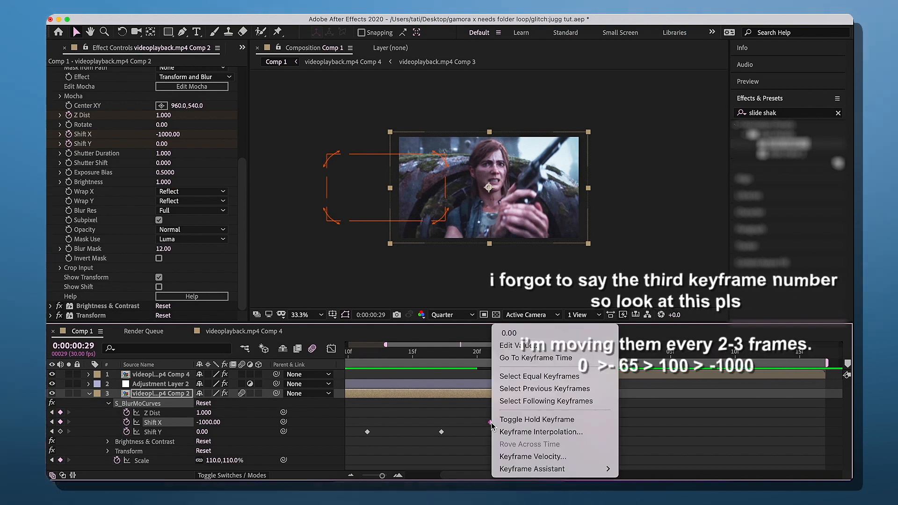
{"action": "mouse_move", "coordinate": [532, 468]}
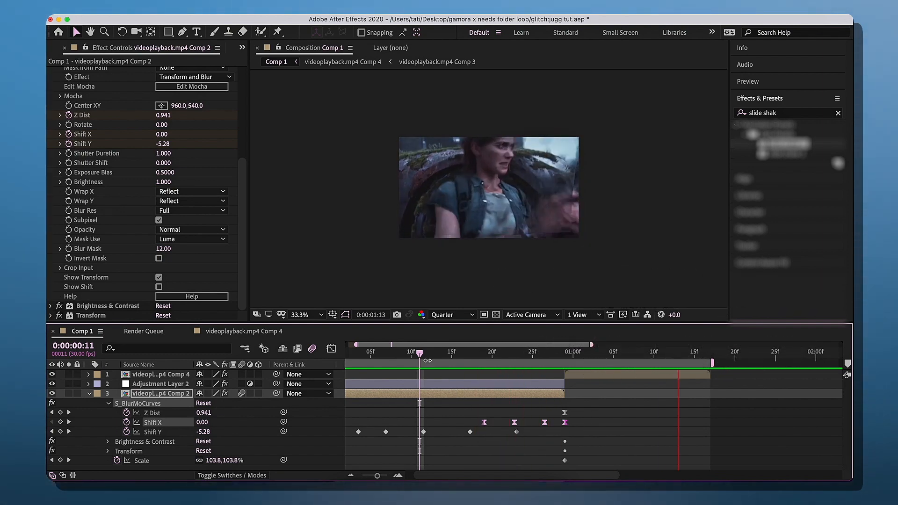
{"action": "left_click", "coordinate": [565, 351]}
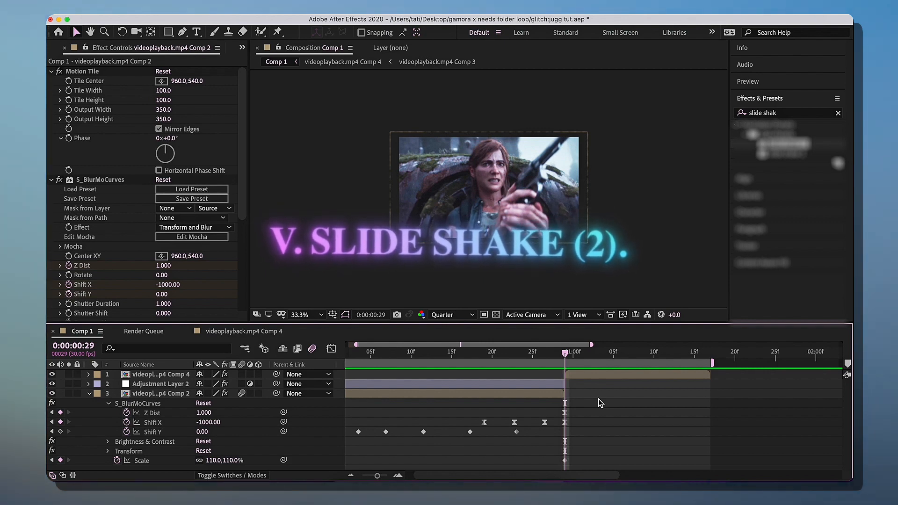
{"action": "left_click", "coordinate": [162, 374]}
{"action": "type", "text": "-1"}
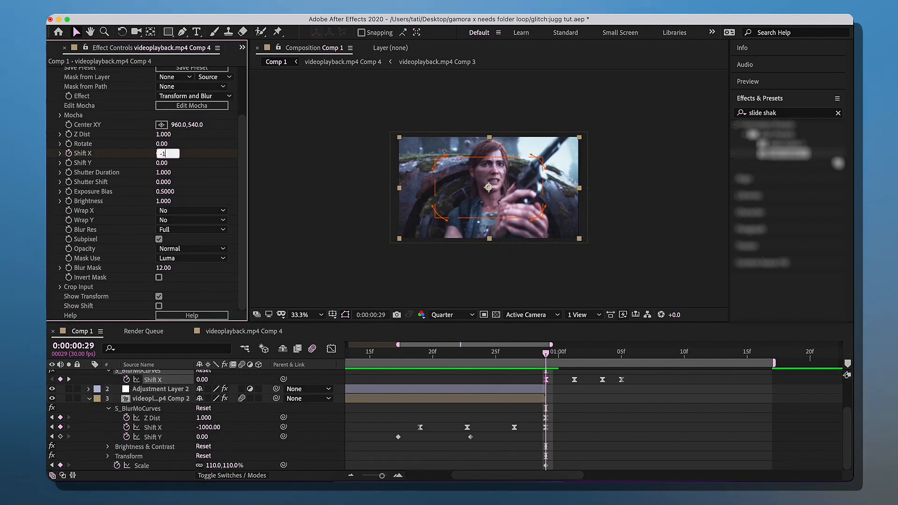
- Set horizontal wrap to Reflect and give the following Shift X keys 65, -100 and 0
{"action": "left_click", "coordinate": [185, 257]}
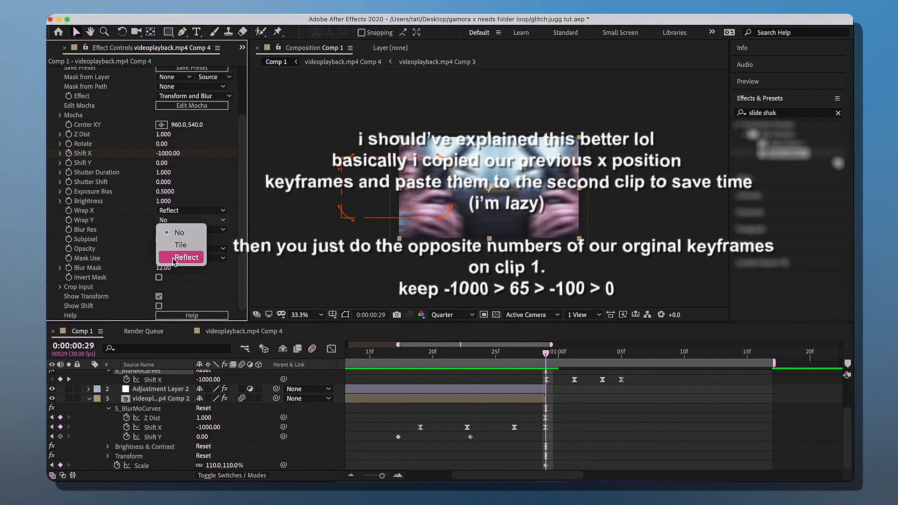
{"action": "left_click", "coordinate": [180, 257]}
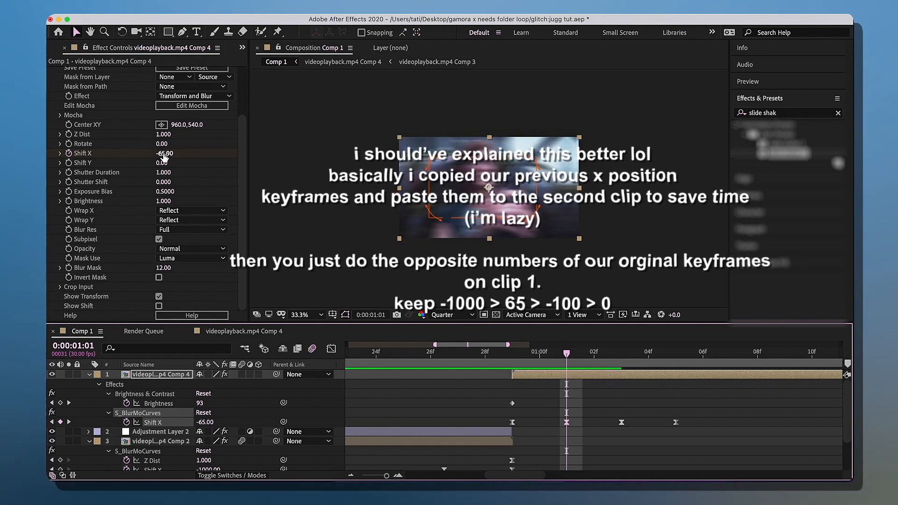
{"action": "double_click", "coordinate": [164, 152]}
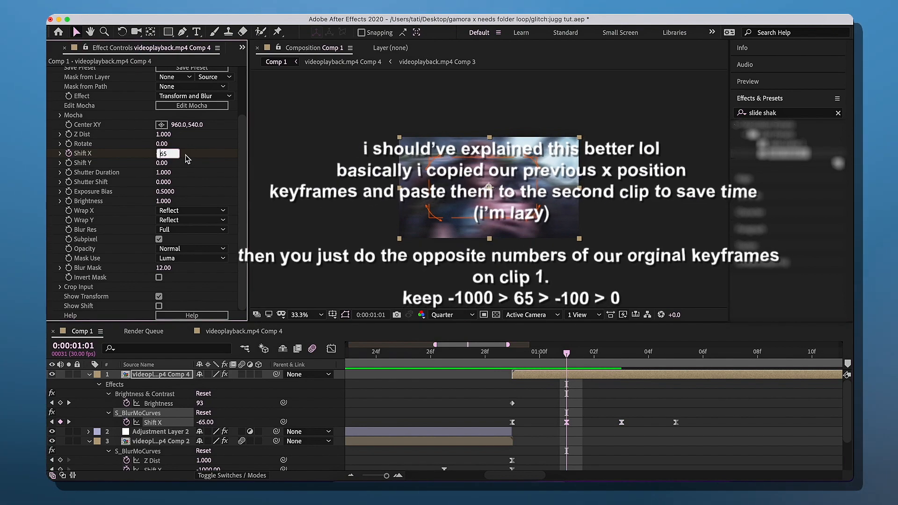
{"action": "left_click", "coordinate": [622, 351]}
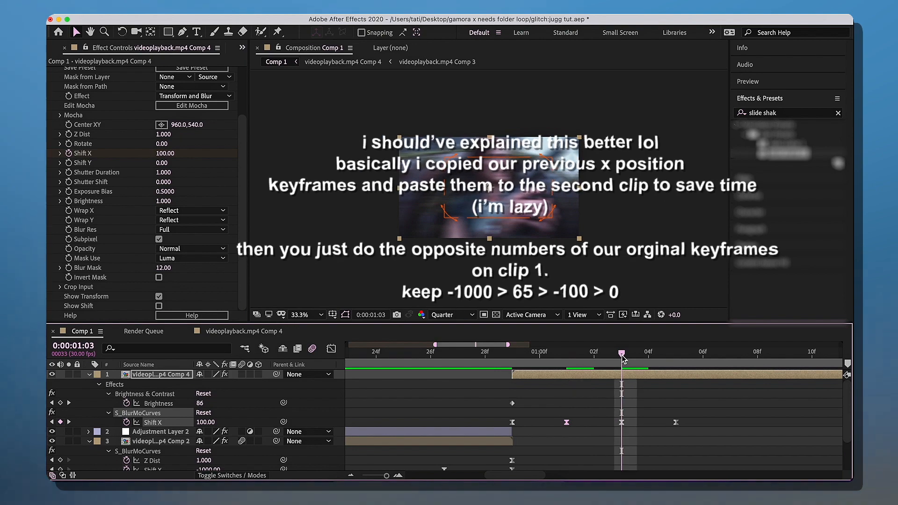
{"action": "double_click", "coordinate": [165, 153]}
{"action": "type", "text": "-100"}
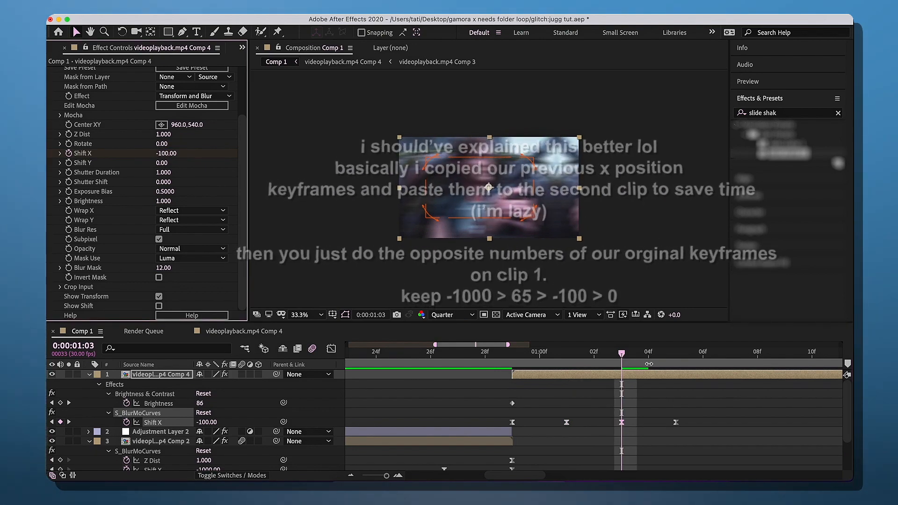
{"action": "left_click", "coordinate": [675, 352]}
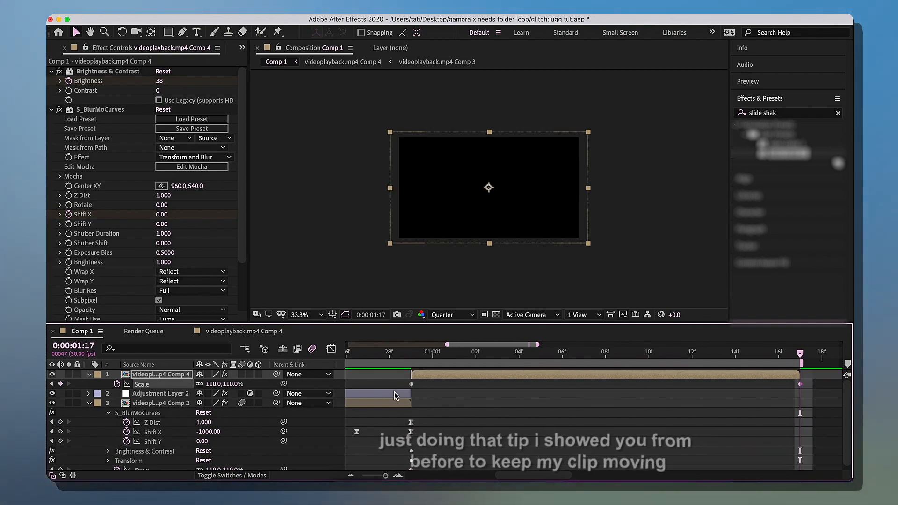
- Add 110% Scale keys and a Rotation keyframe of -6° to the upper Comp 4 clip
{"action": "left_click", "coordinate": [411, 351]}
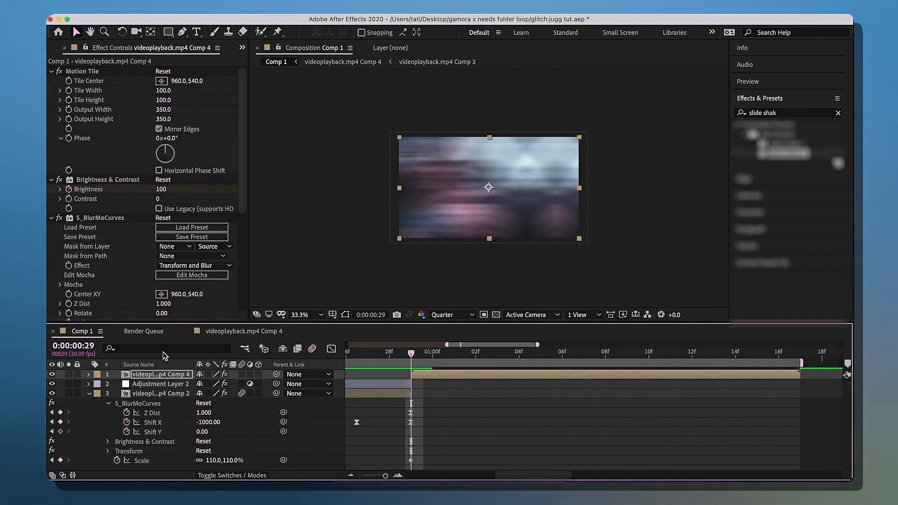
{"action": "left_click", "coordinate": [88, 375]}
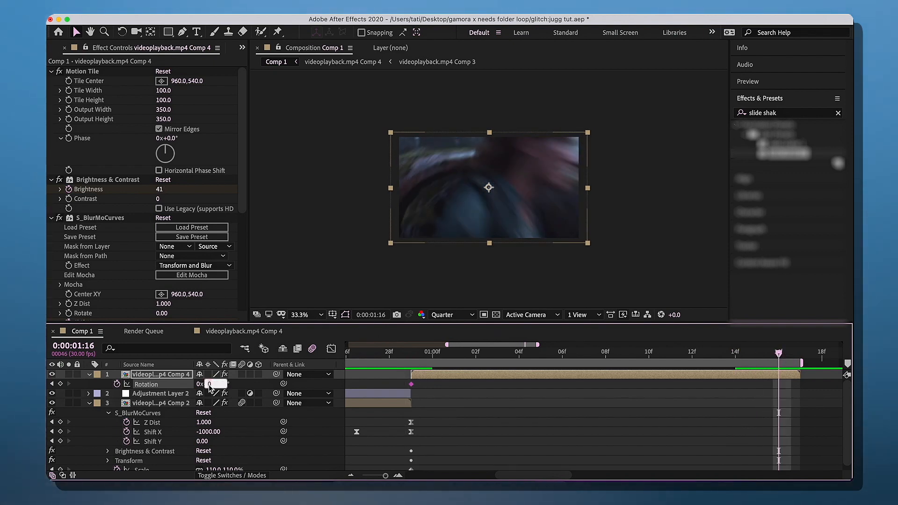
{"action": "type", "text": "-6.0"}
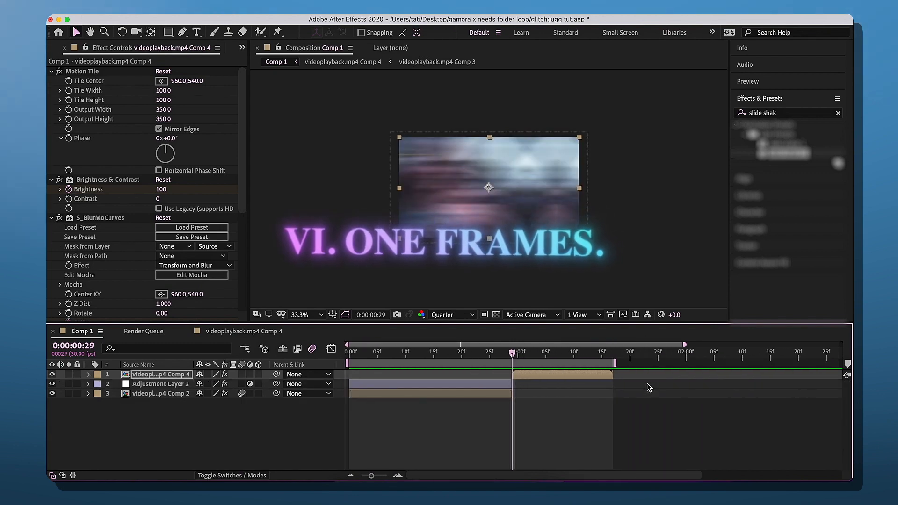
- Add a one-frame adjustment layer at the timeline start and search effects for 'inv'
{"action": "left_click", "coordinate": [349, 352]}
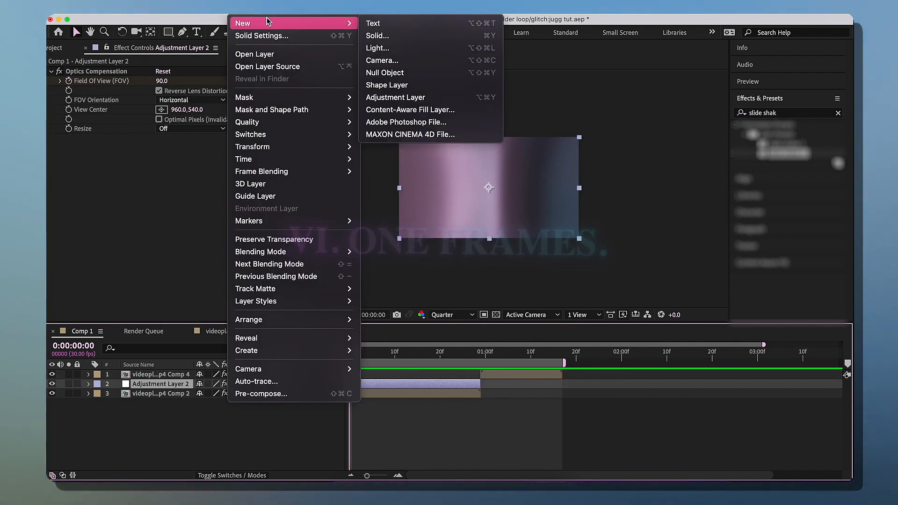
{"action": "mouse_move", "coordinate": [395, 96]}
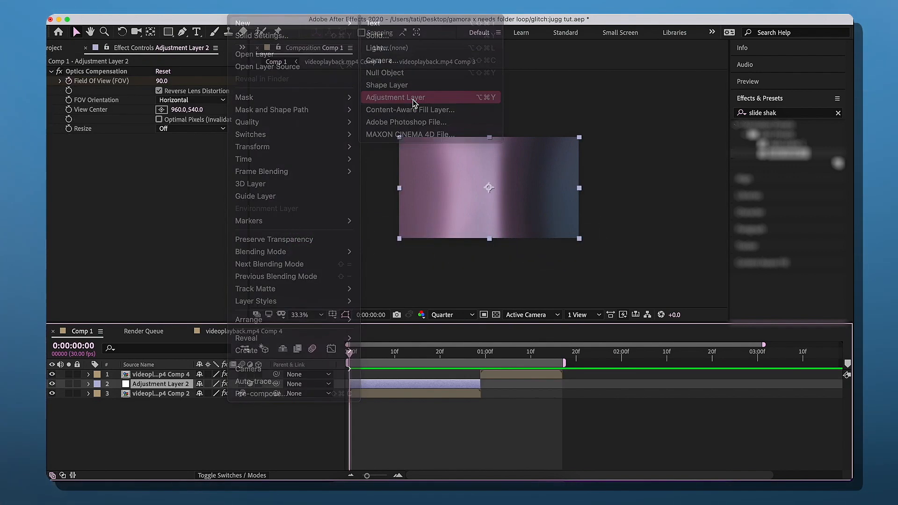
{"action": "left_click", "coordinate": [395, 96]}
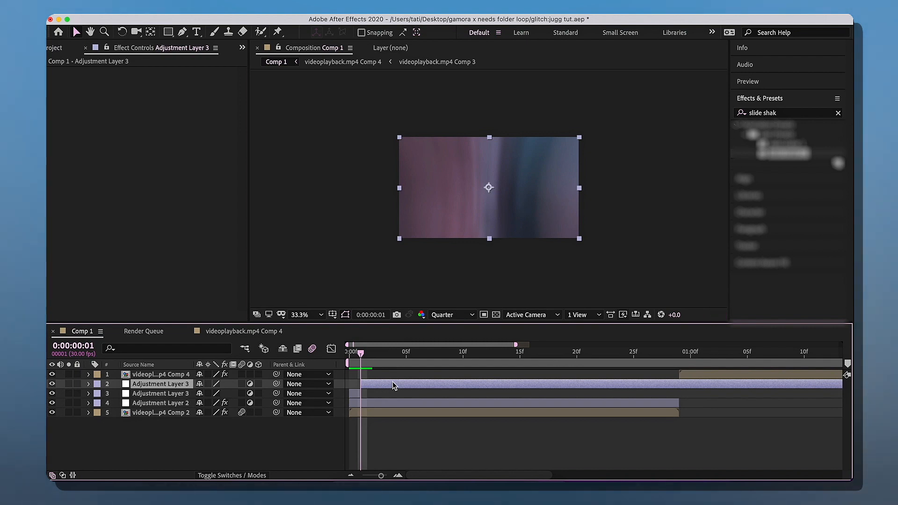
{"action": "type", "text": "inv"}
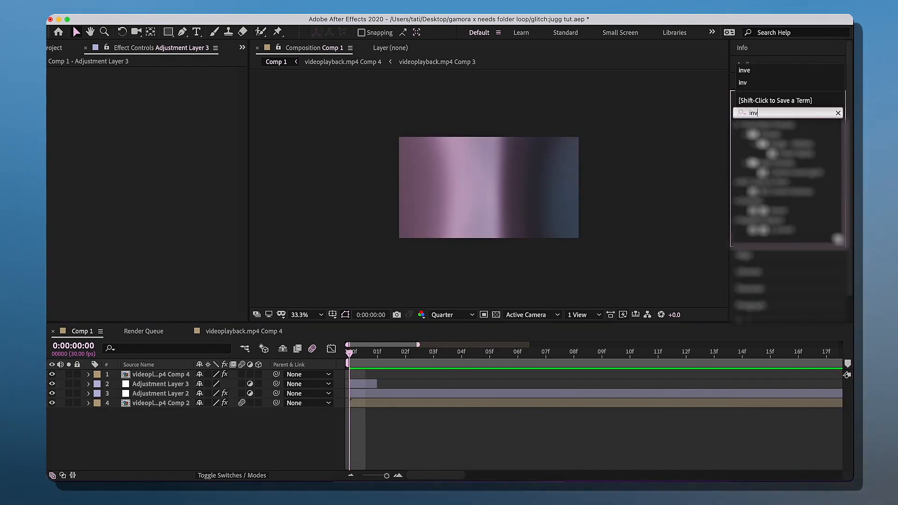
{"action": "left_click", "coordinate": [194, 81]}
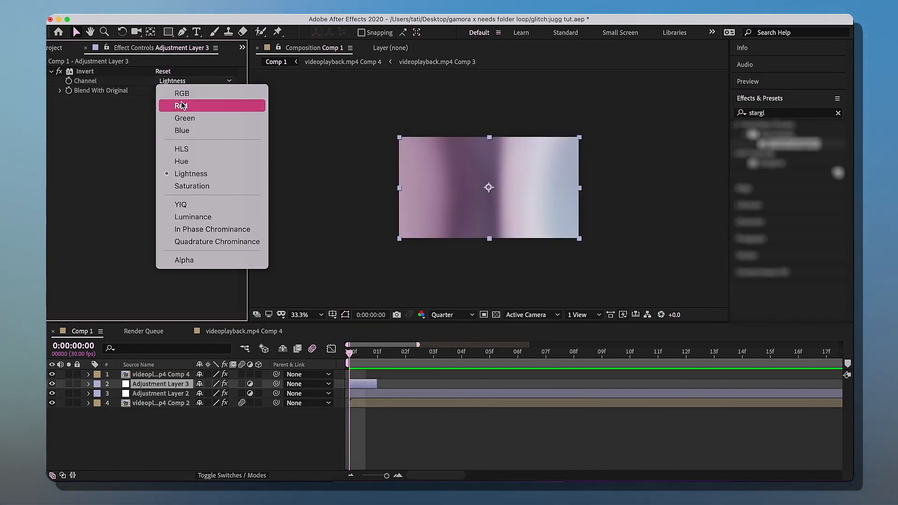
{"action": "mouse_move", "coordinate": [181, 93]}
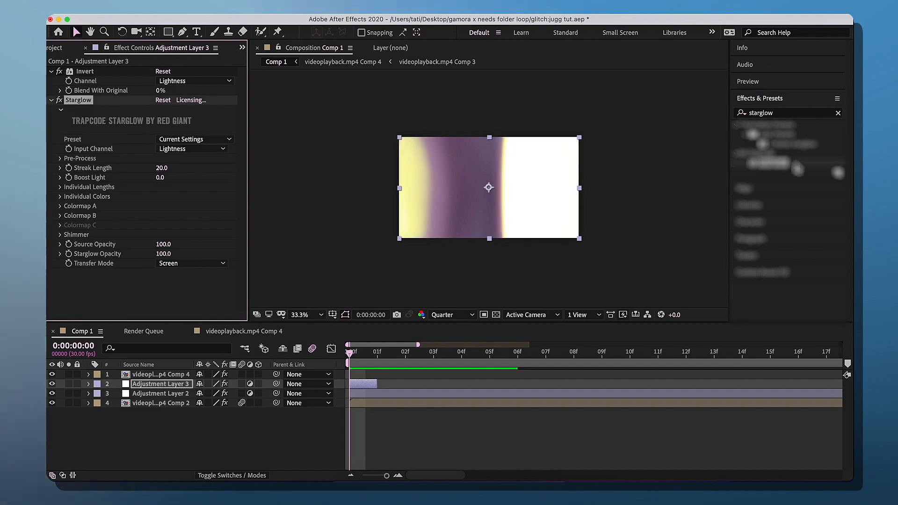
{"action": "left_click", "coordinate": [195, 138]}
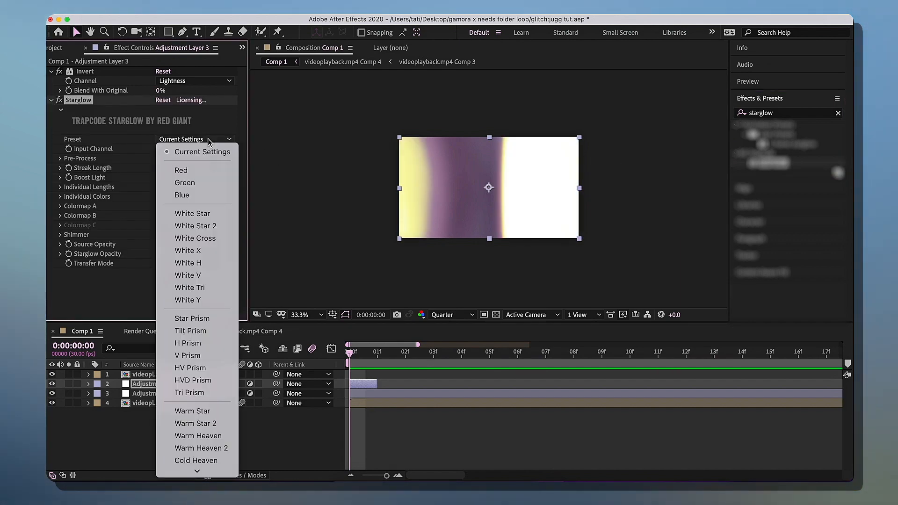
{"action": "scroll", "scroll_direction": "down", "scroll_amount": 3}
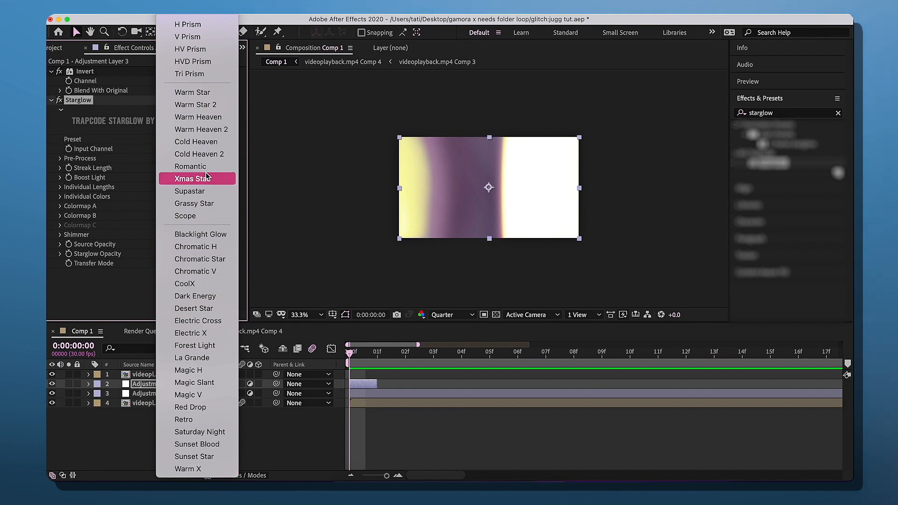
{"action": "mouse_move", "coordinate": [197, 104]}
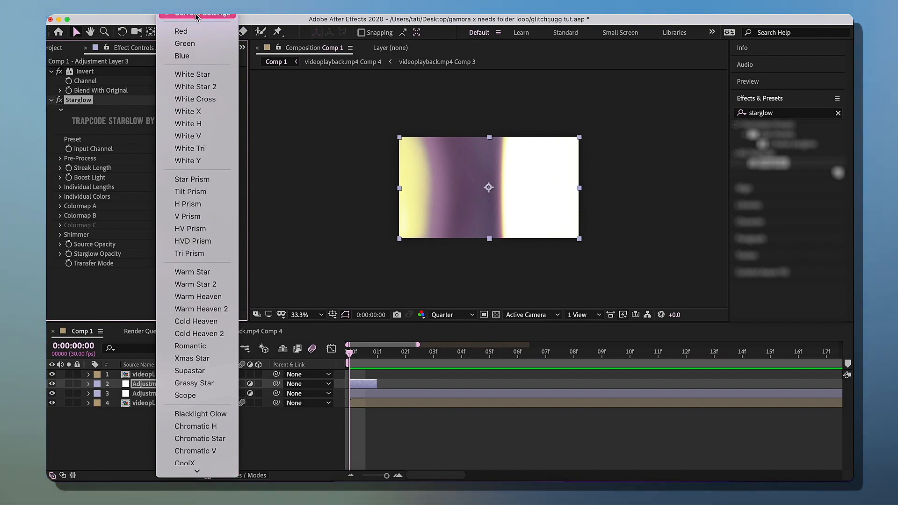
{"action": "scroll", "scroll_direction": "down", "scroll_amount": 3}
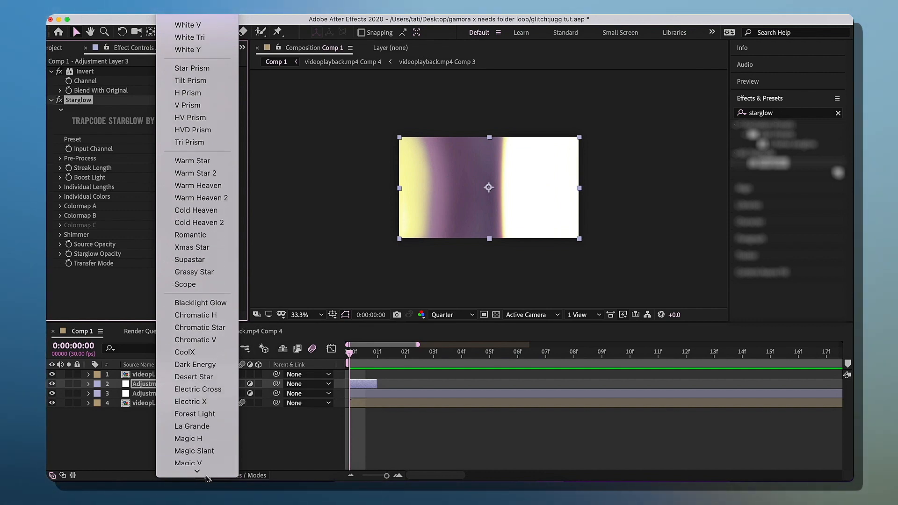
{"action": "scroll", "scroll_direction": "up", "scroll_amount": 3}
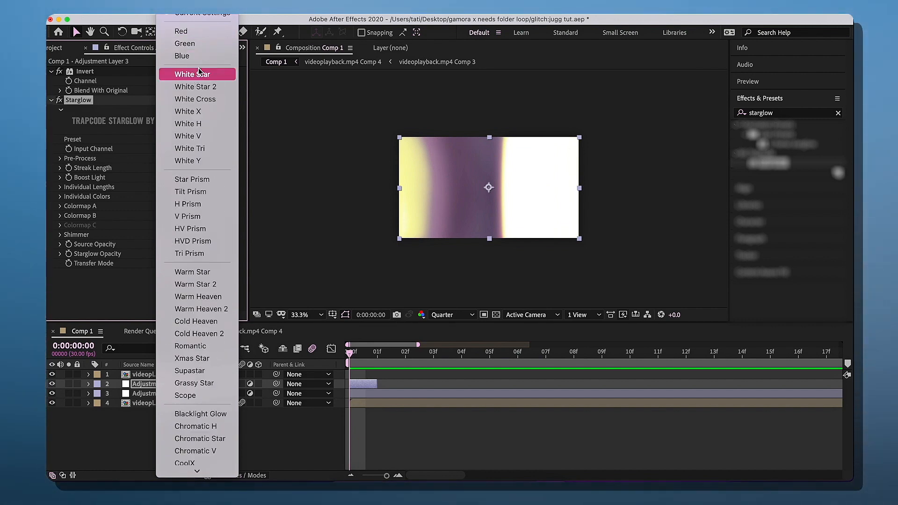
{"action": "left_click", "coordinate": [194, 74]}
{"action": "type", "text": "tint"}
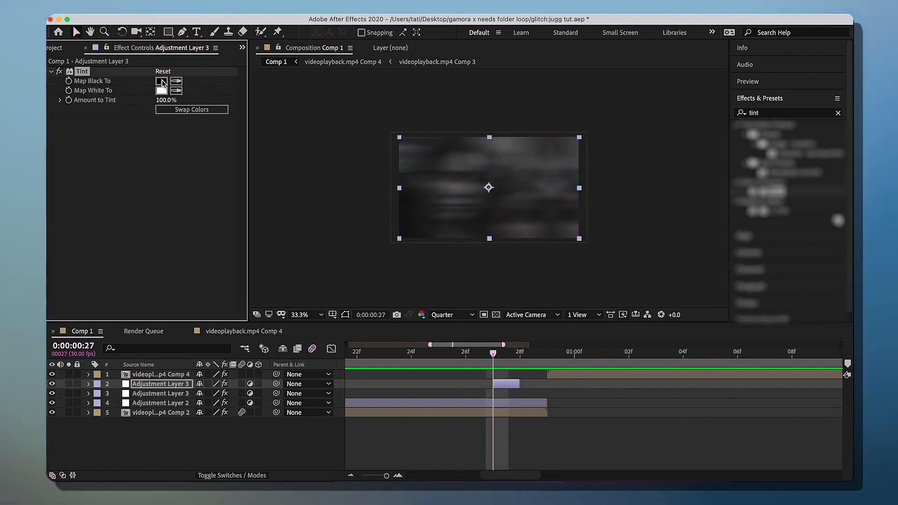
- Map Tint's black to white on the one-frame adjustment layer and move to the cut frame
{"action": "left_click", "coordinate": [162, 80]}
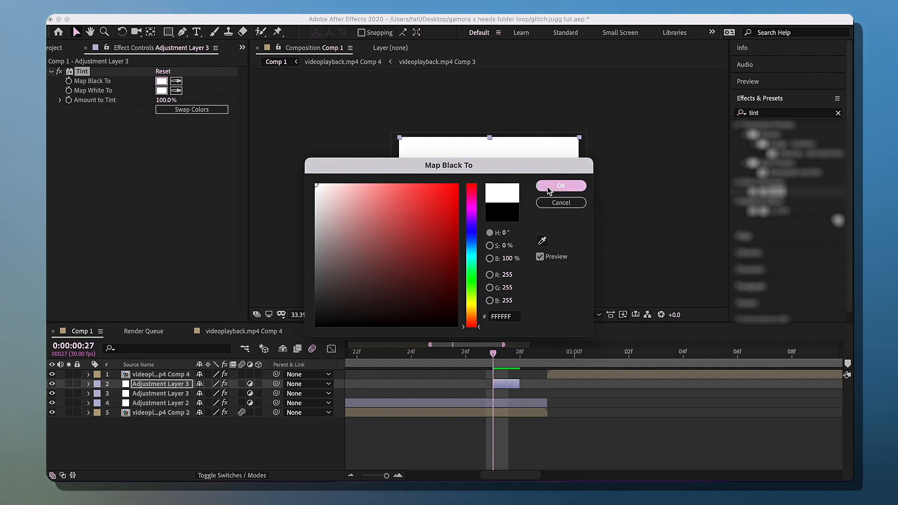
{"action": "left_click", "coordinate": [560, 185]}
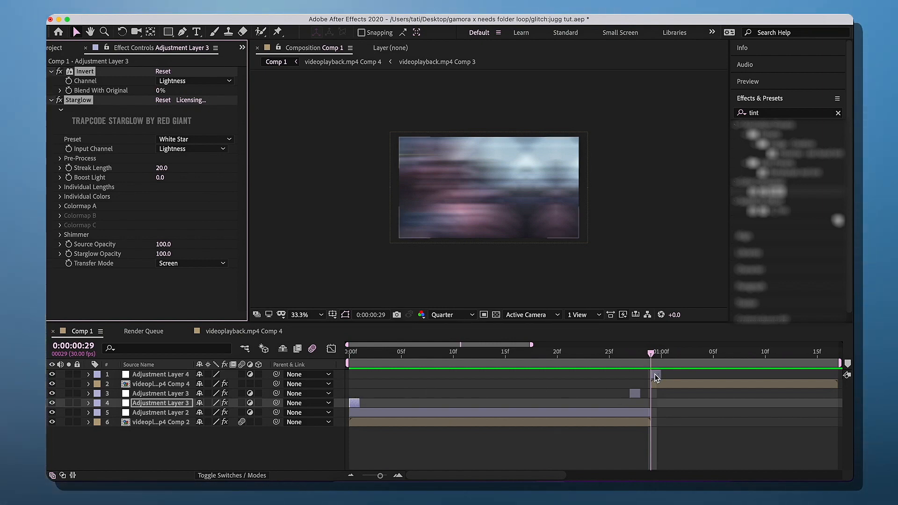
{"action": "left_click", "coordinate": [160, 375]}
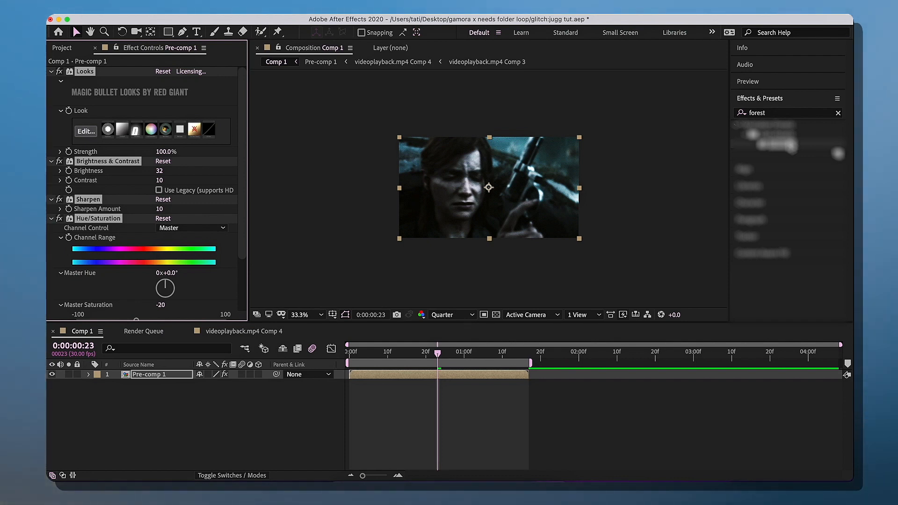
{"action": "mouse_move", "coordinate": [540, 374]}
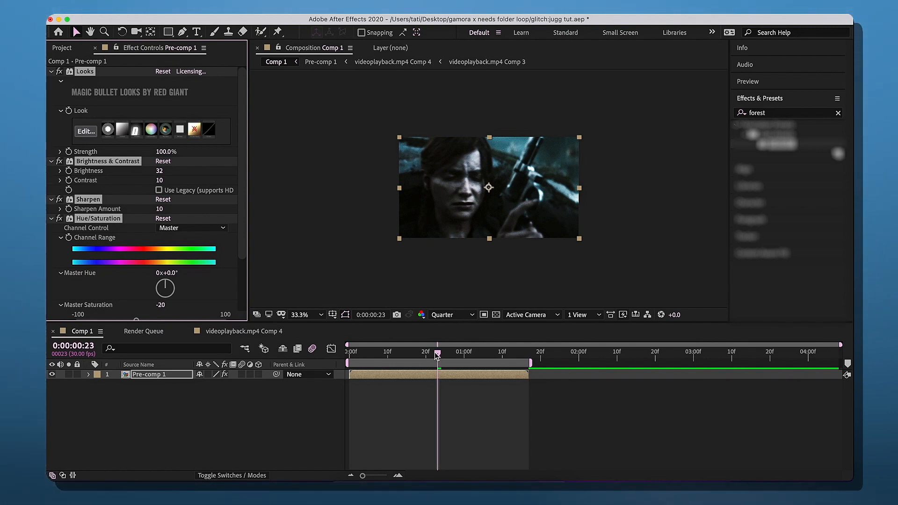
{"action": "mouse_move", "coordinate": [823, 118]}
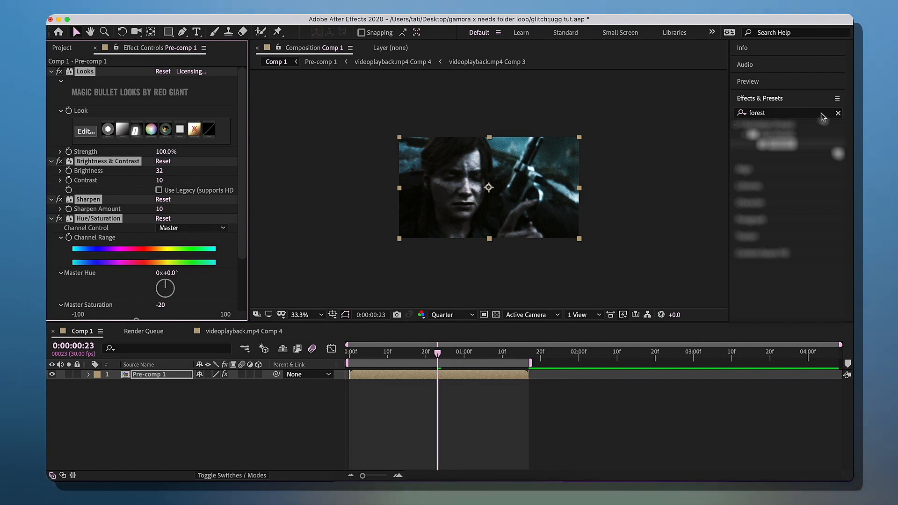
- Clear the Effects & Presets search after grading Pre-comp 1 to look up the next effect
{"action": "left_click", "coordinate": [837, 114]}
{"action": "type", "text": "s_flicker"}
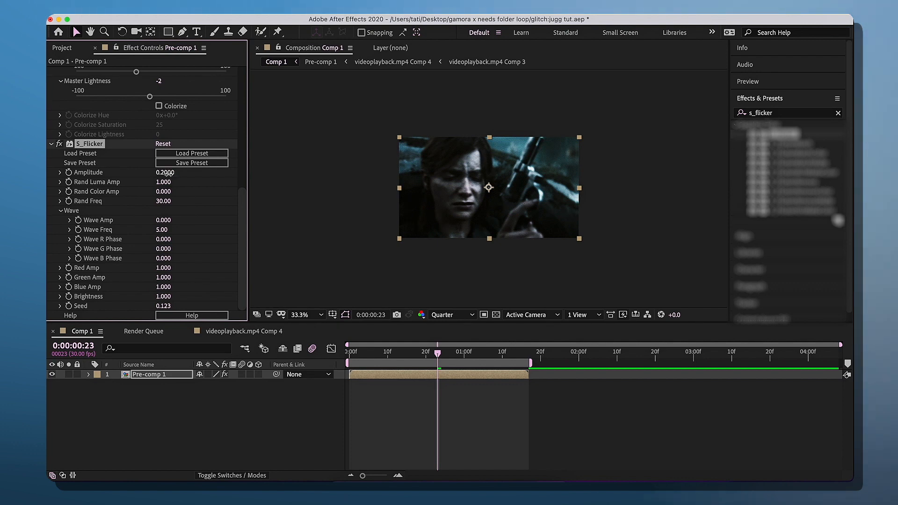
- Scrub S_Flicker's Amplitude on Pre-comp 1 down to about 0.18
{"action": "left_click_drag", "start_coordinate": [166, 172], "coordinate": [154, 172]}
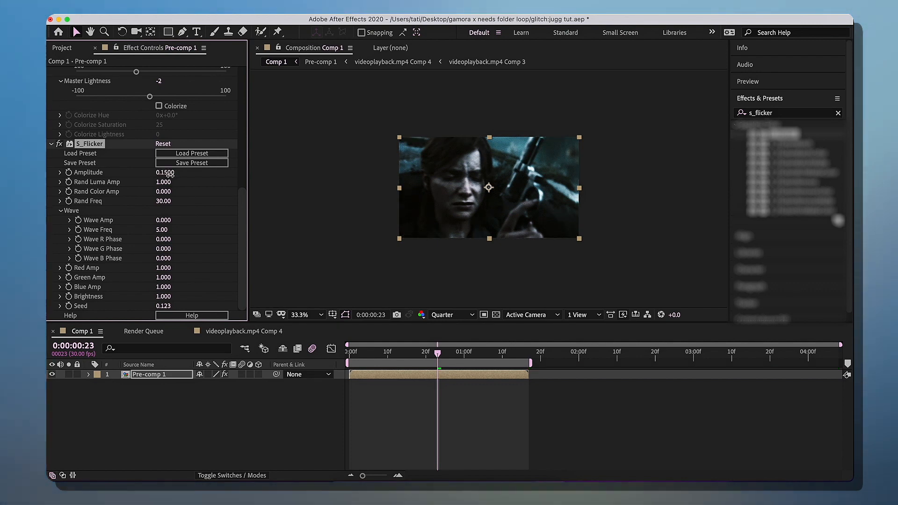
{"action": "left_click_drag", "start_coordinate": [163, 172], "coordinate": [163, 175]}
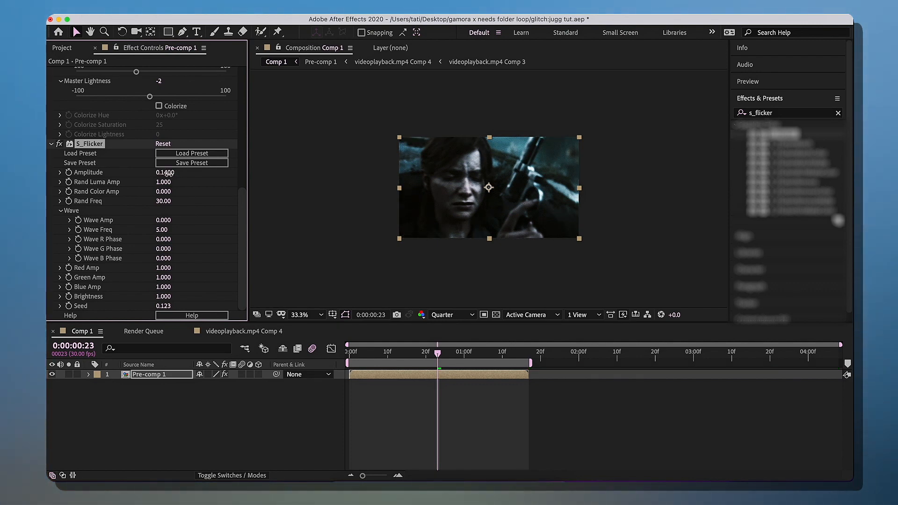
{"action": "left_click_drag", "start_coordinate": [165, 172], "coordinate": [167, 172]}
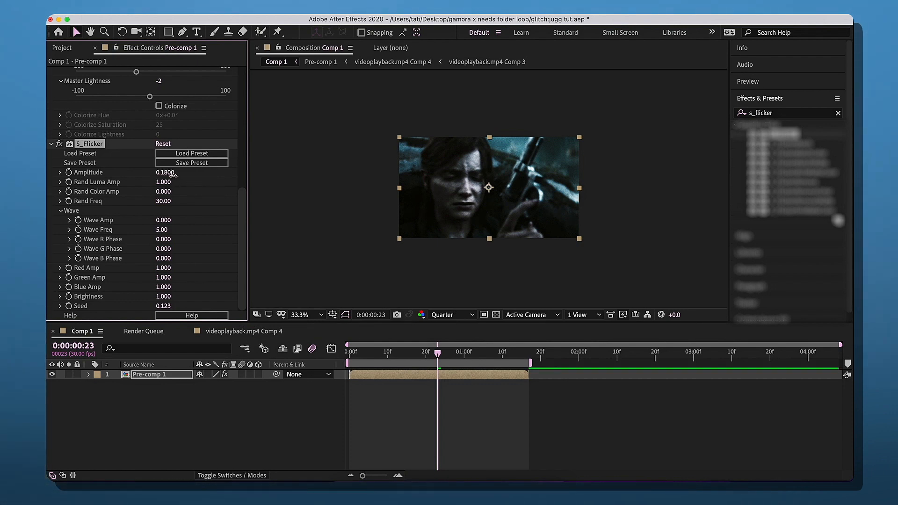